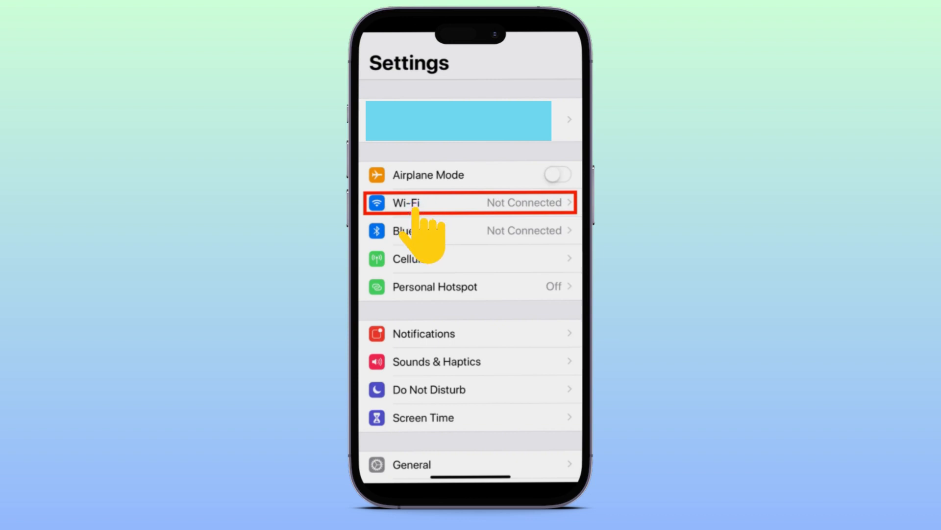
Step: Open the Wi-Fi page listing the connected network and other available networks
click(470, 202)
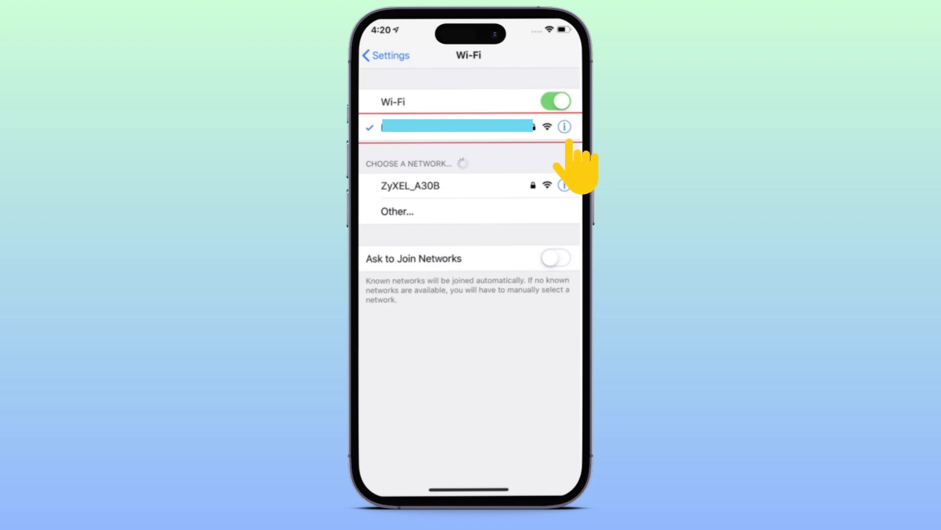
Step: Show the connected network's details, including router address 192.168.0.1
click(564, 127)
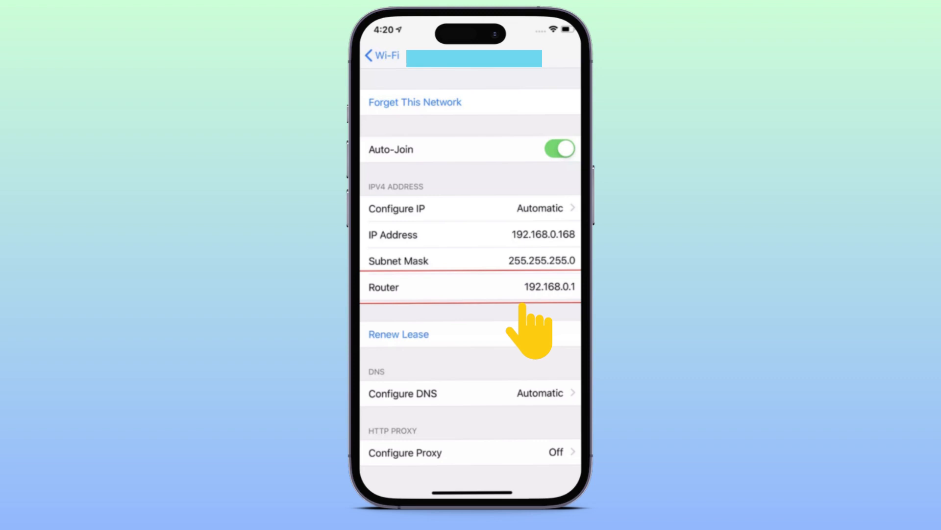
mouse_move(532, 324)
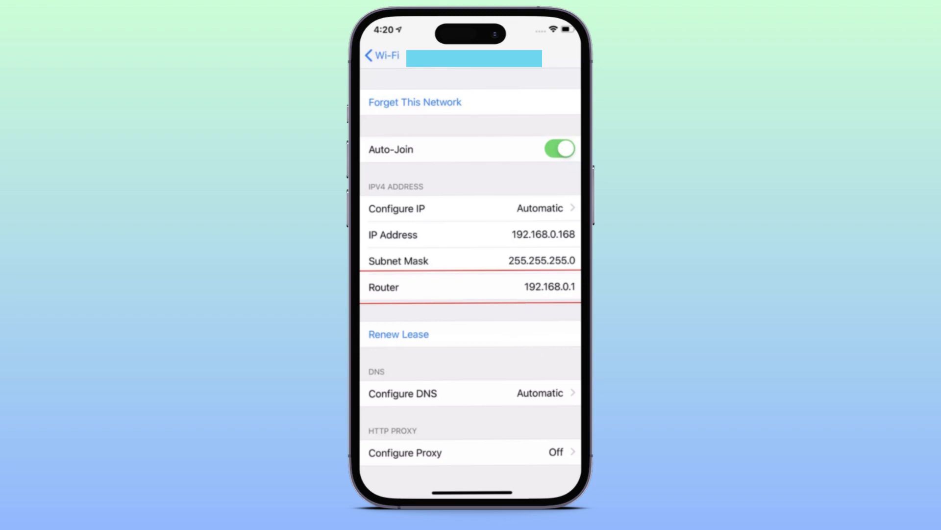